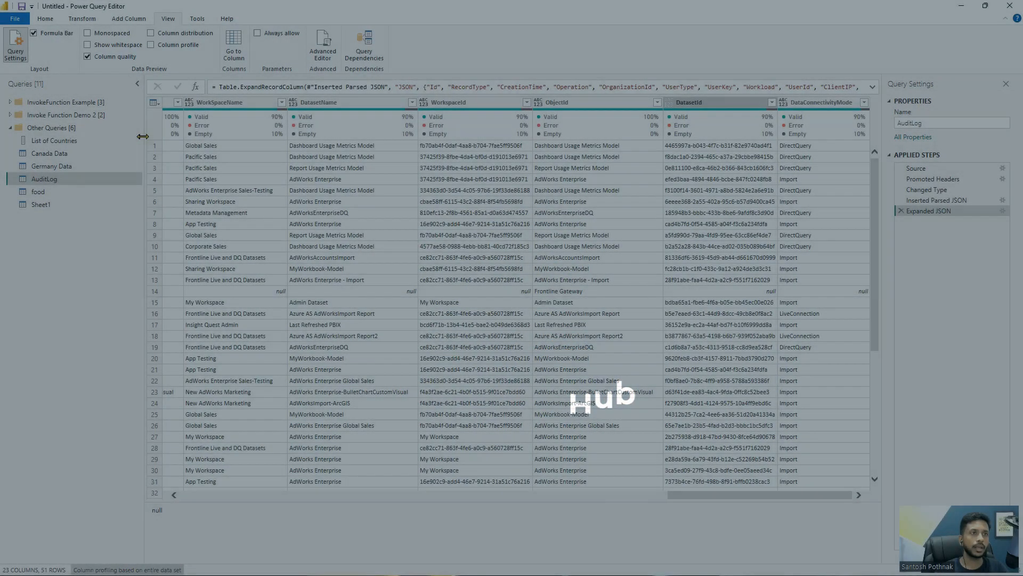
{"action": "mouse_move", "coordinate": [161, 38]}
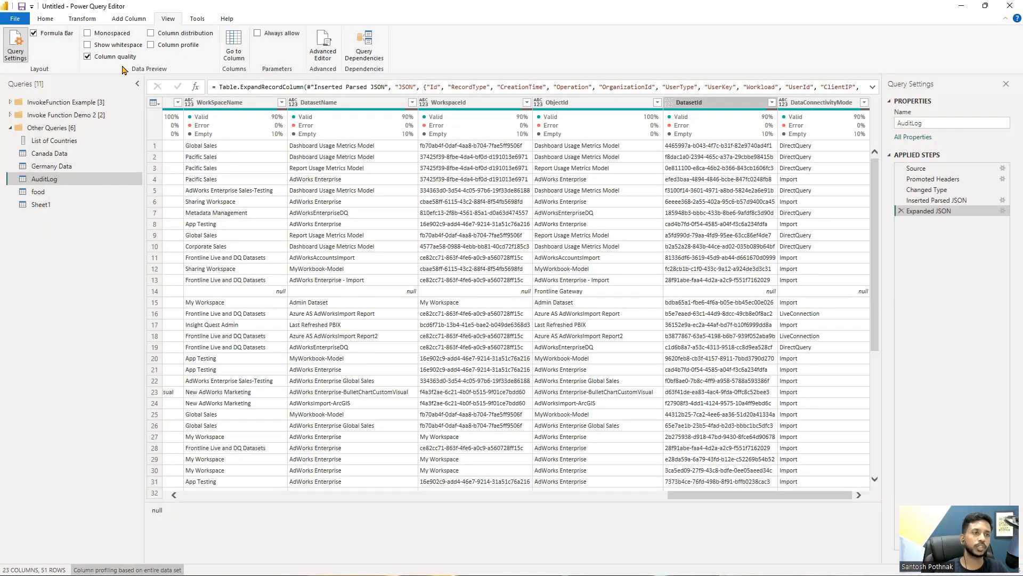
Step: Turn off Column quality and turn on Column distribution so every column shows value histograms
{"action": "left_click", "coordinate": [87, 57]}
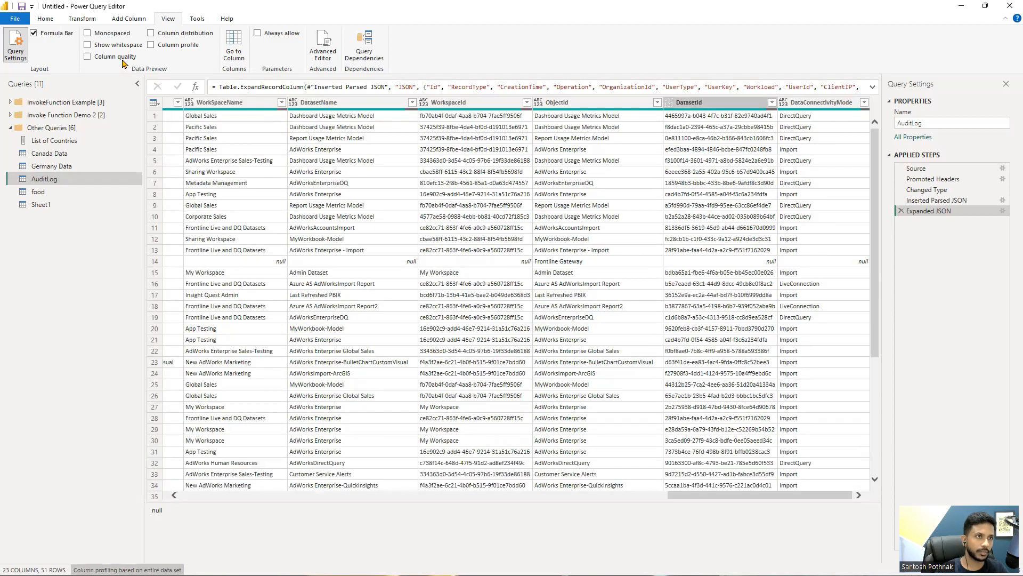
{"action": "left_click", "coordinate": [151, 33]}
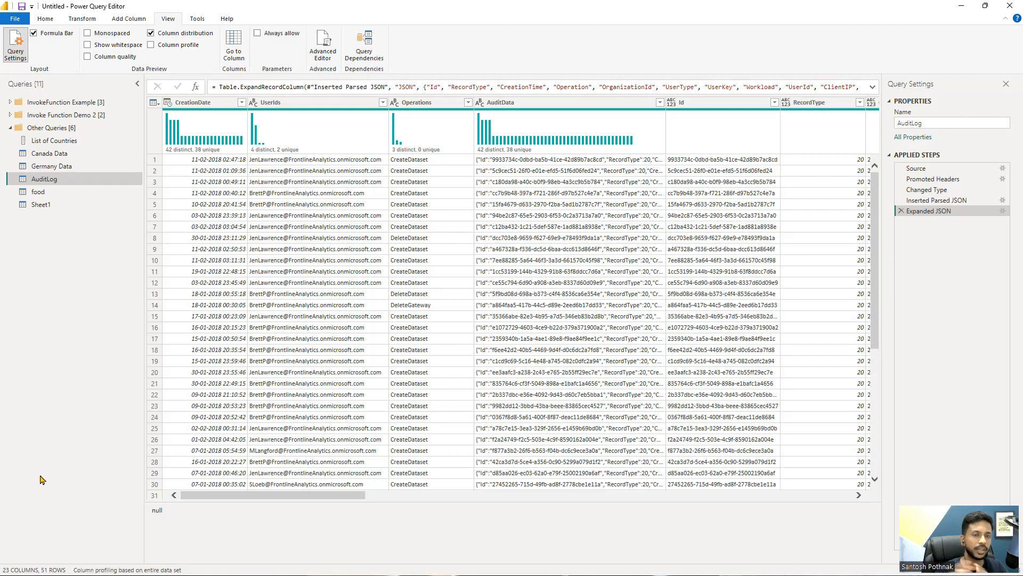
{"action": "left_click", "coordinate": [193, 103]}
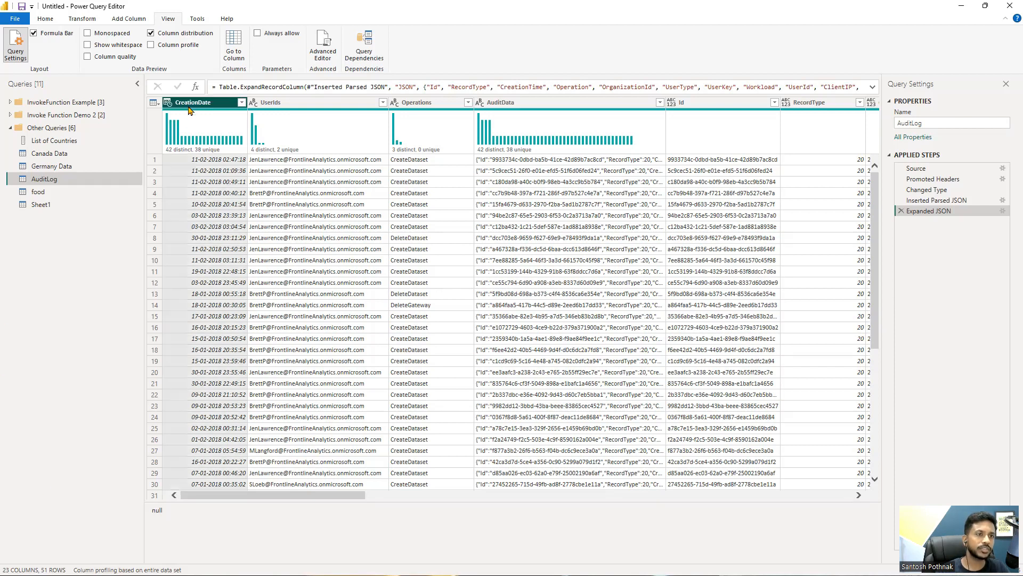
{"action": "scroll", "scroll_direction": "down", "scroll_amount": 3}
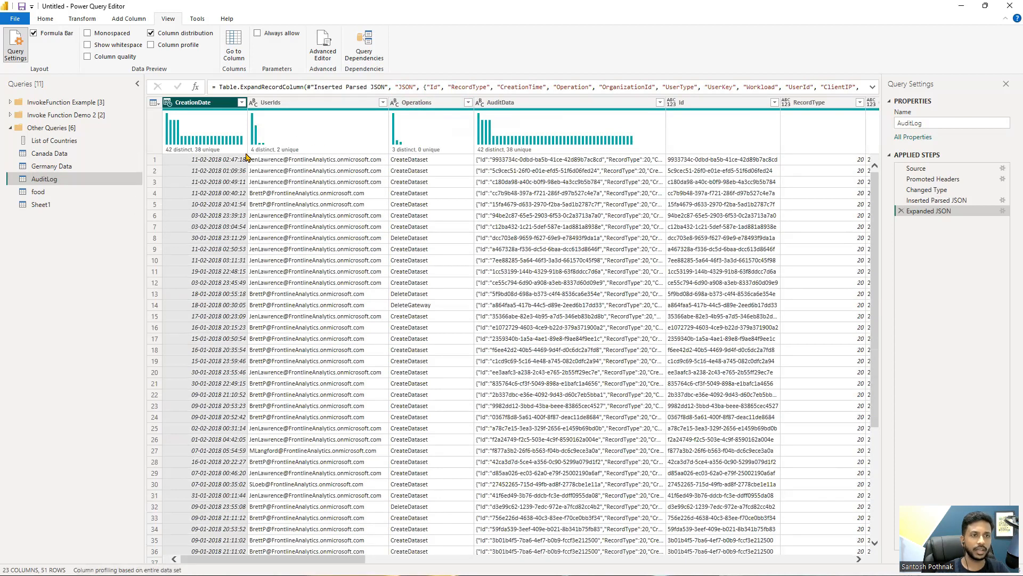
{"action": "mouse_move", "coordinate": [528, 178]}
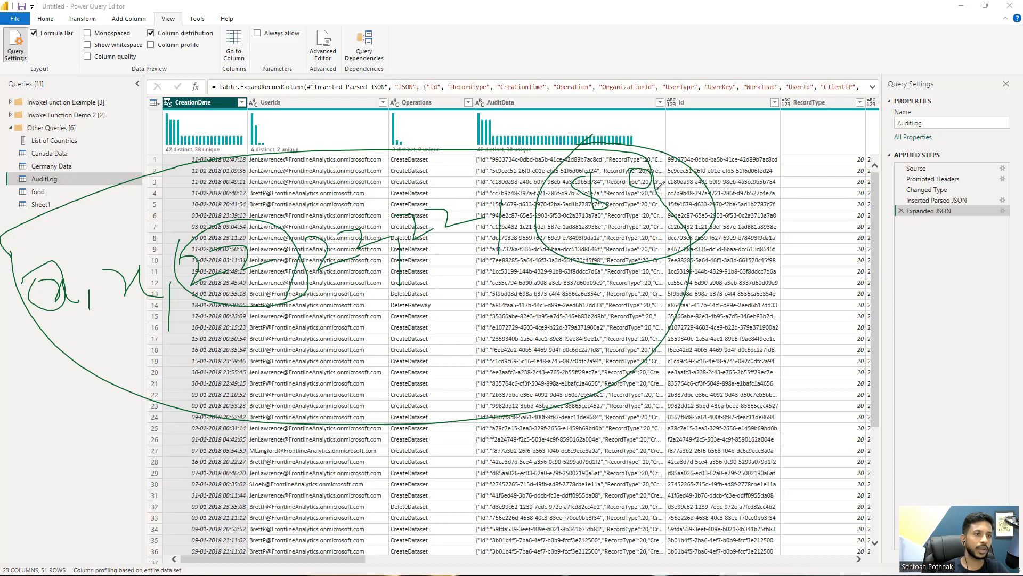
{"action": "mouse_move", "coordinate": [822, 171]}
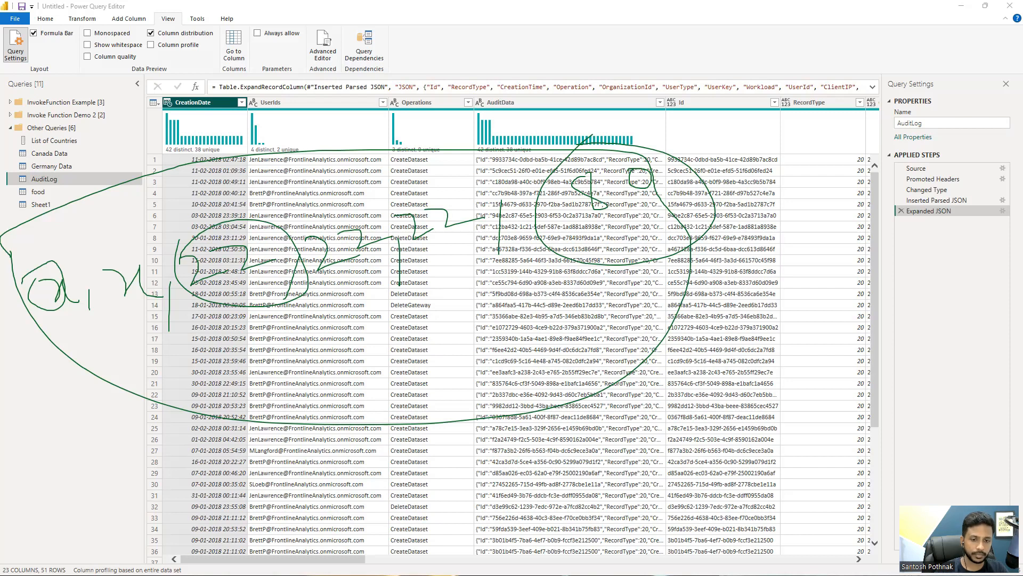
{"action": "mouse_move", "coordinate": [574, 96]}
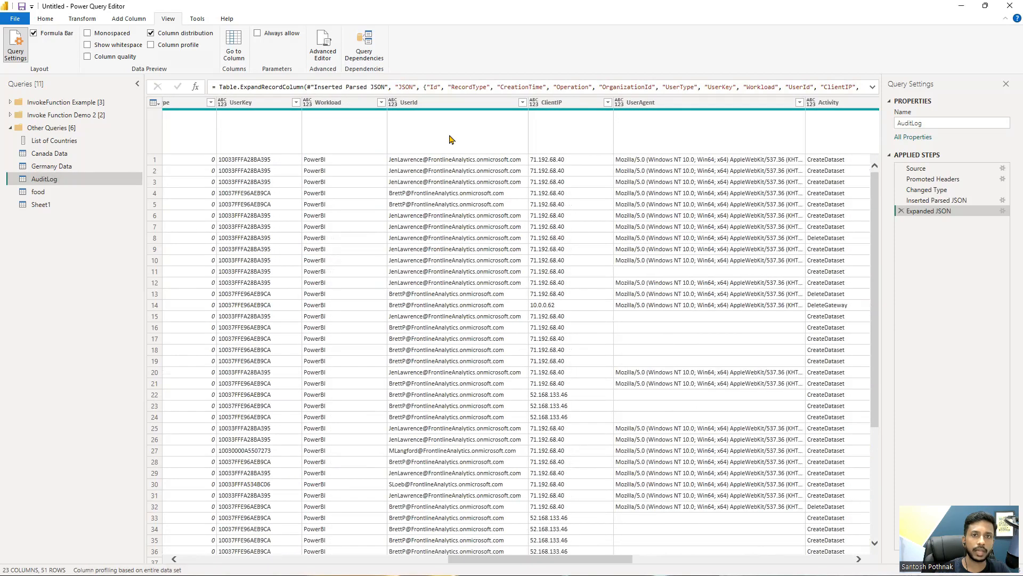
{"action": "left_click", "coordinate": [668, 102]}
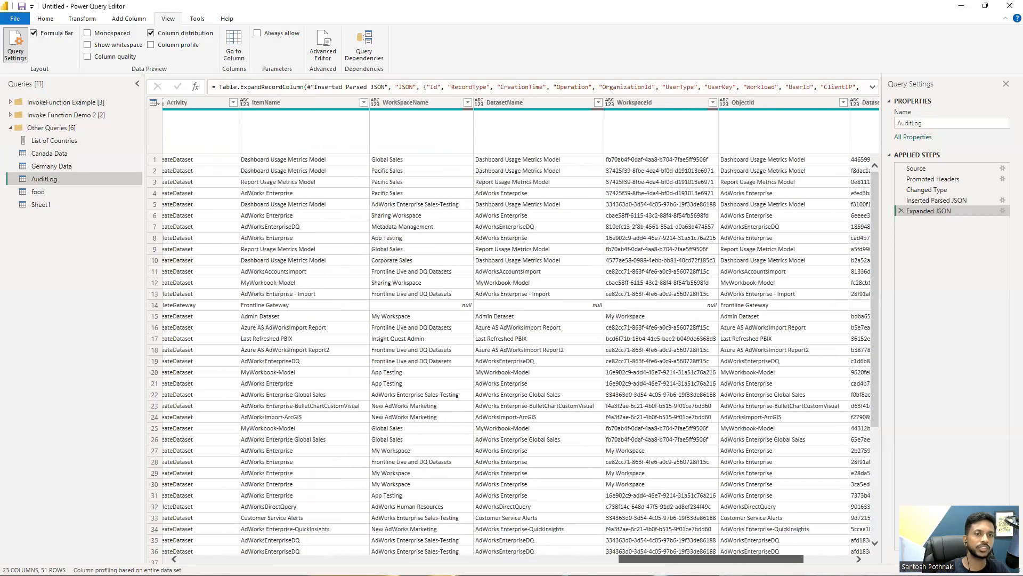
{"action": "scroll", "scroll_direction": "right", "scroll_amount": 3}
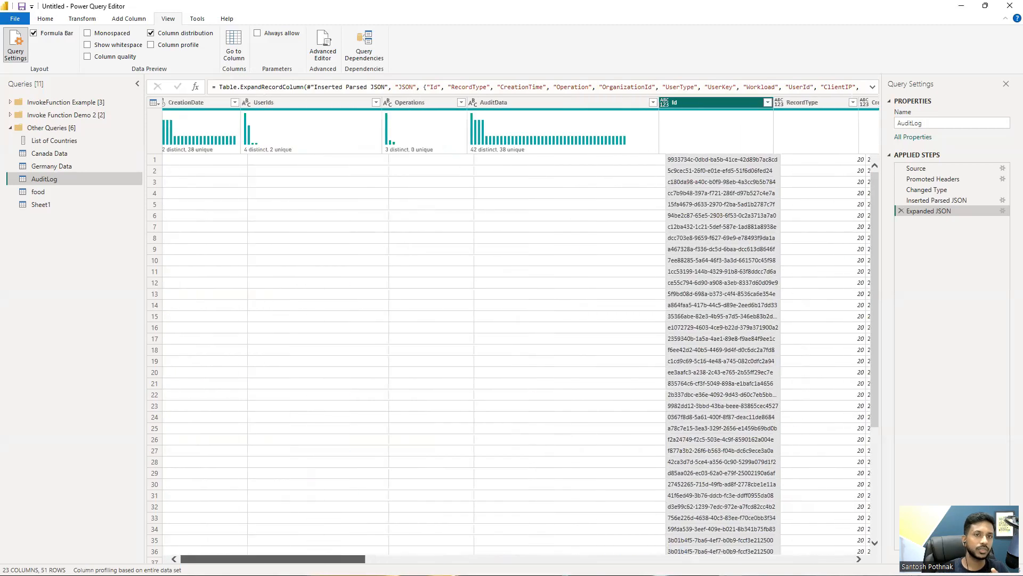
{"action": "scroll", "scroll_direction": "right", "scroll_amount": 3}
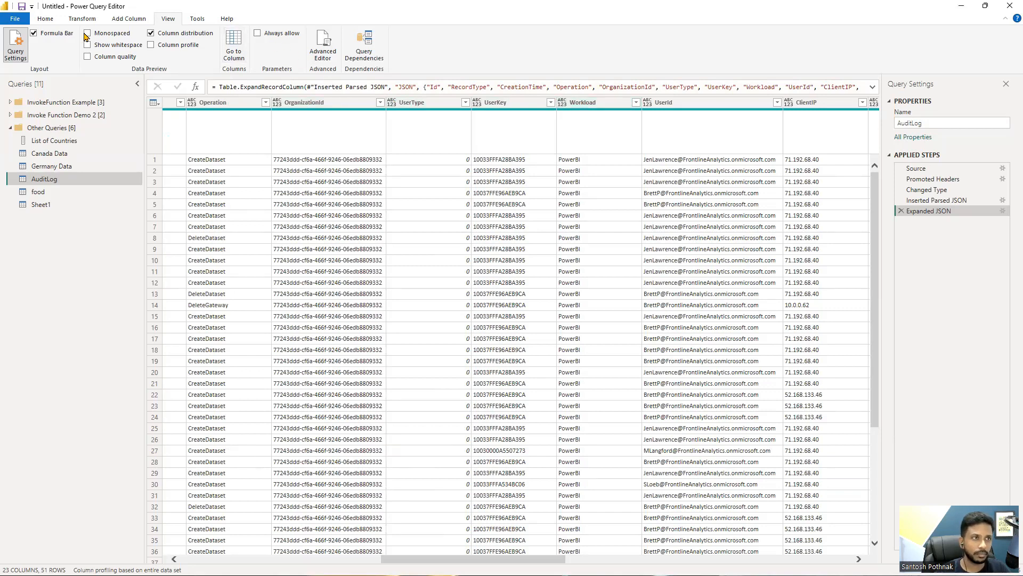
Step: Switch to the Transform ribbon and scroll right to the expanded JSON columns through DataConnectivityMode
{"action": "left_click", "coordinate": [82, 18]}
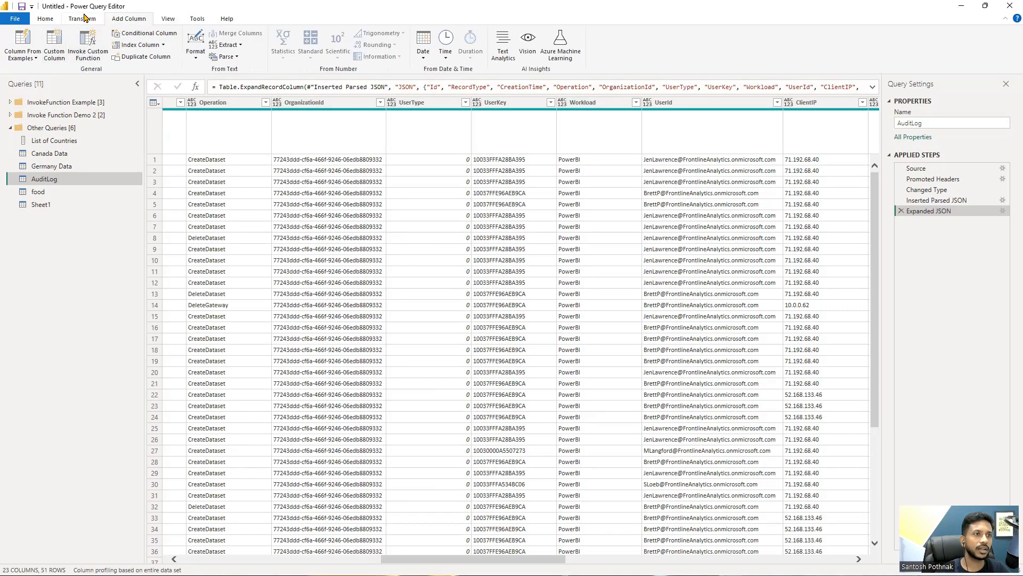
{"action": "left_click", "coordinate": [127, 18]}
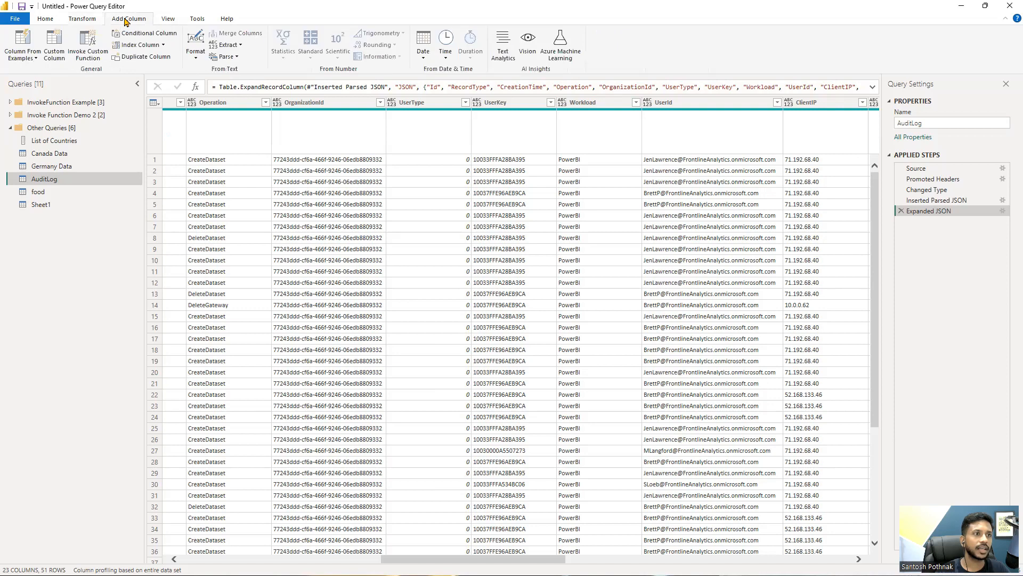
{"action": "left_click", "coordinate": [82, 18]}
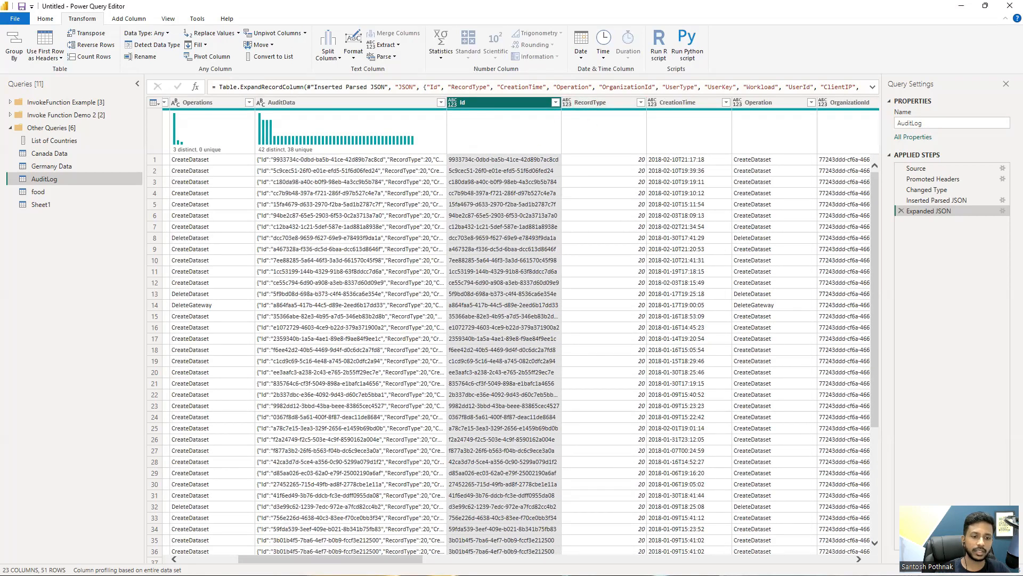
{"action": "scroll", "scroll_direction": "right", "scroll_amount": 3}
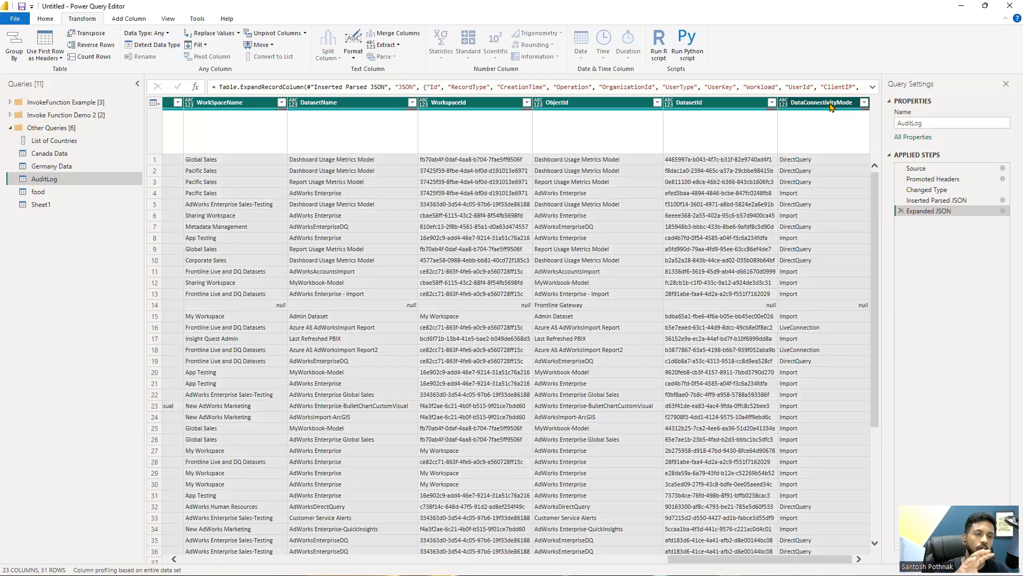
{"action": "mouse_move", "coordinate": [636, 13]}
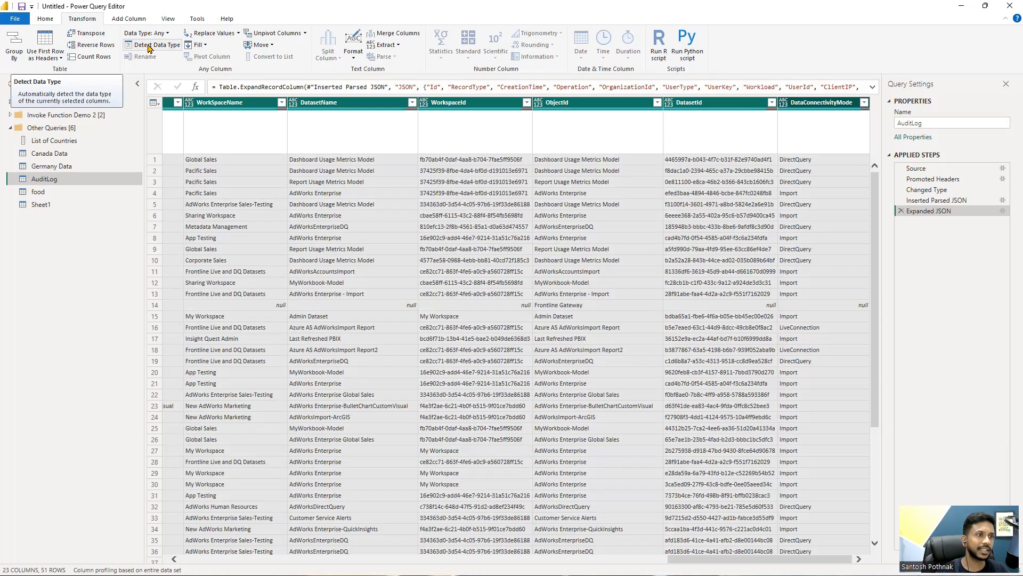
Step: Run Detect Data Type on the expanded JSON columns, adding Changed Type1, and review their distinct/unique histograms
{"action": "left_click", "coordinate": [155, 44]}
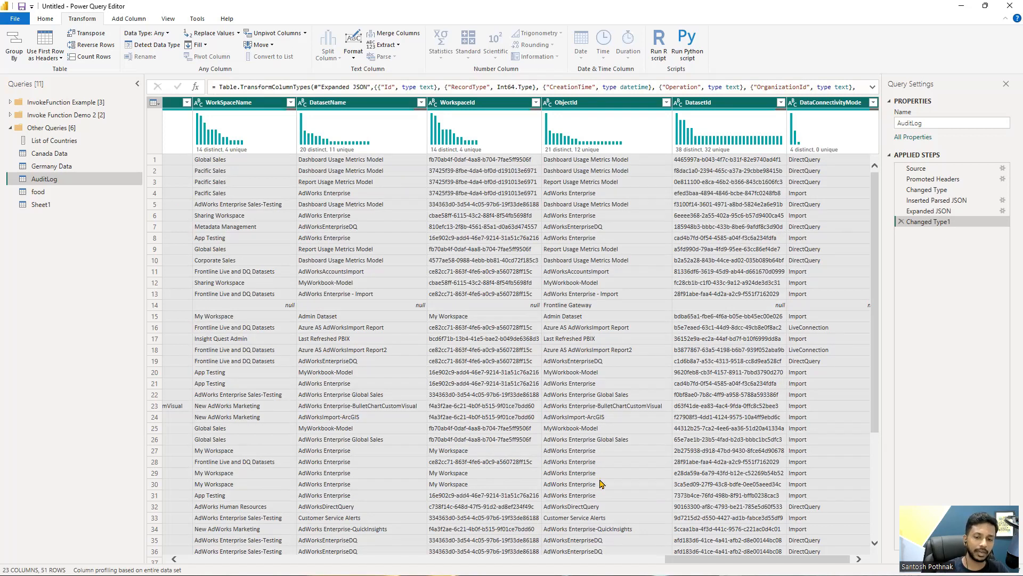
{"action": "scroll", "scroll_direction": "left", "scroll_amount": 3}
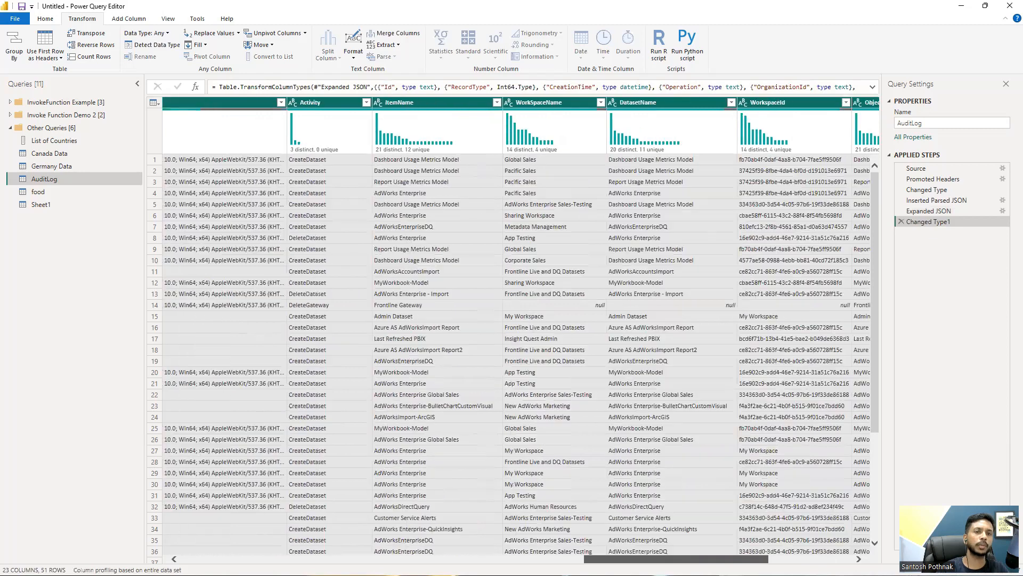
{"action": "scroll", "scroll_direction": "right", "scroll_amount": 3}
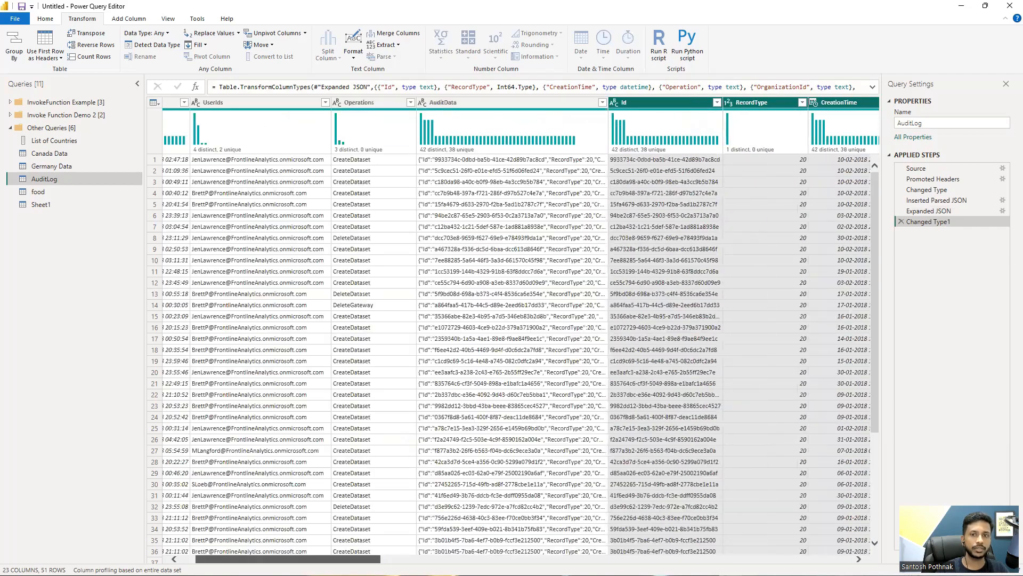
{"action": "scroll", "scroll_direction": "right", "scroll_amount": 3}
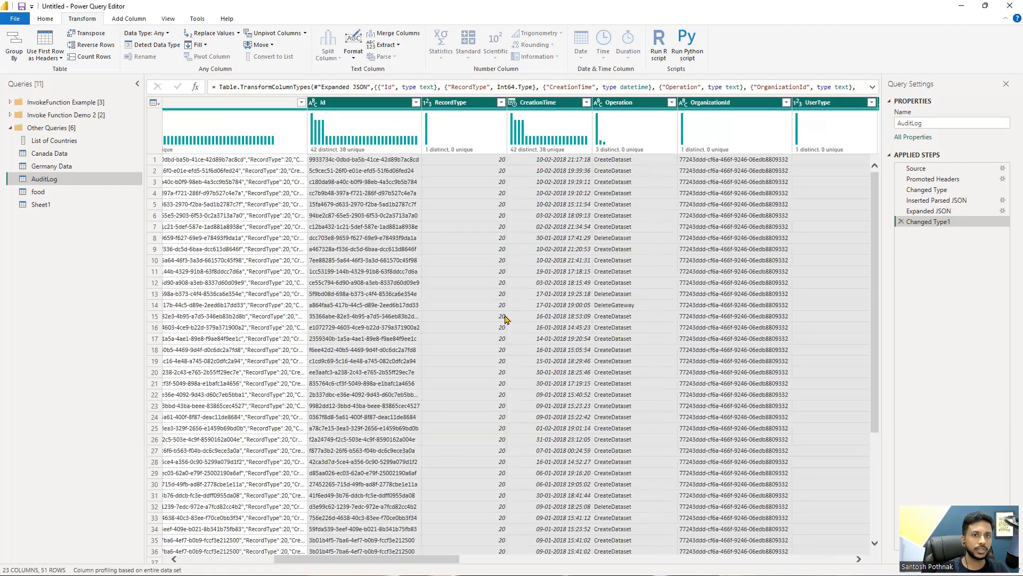